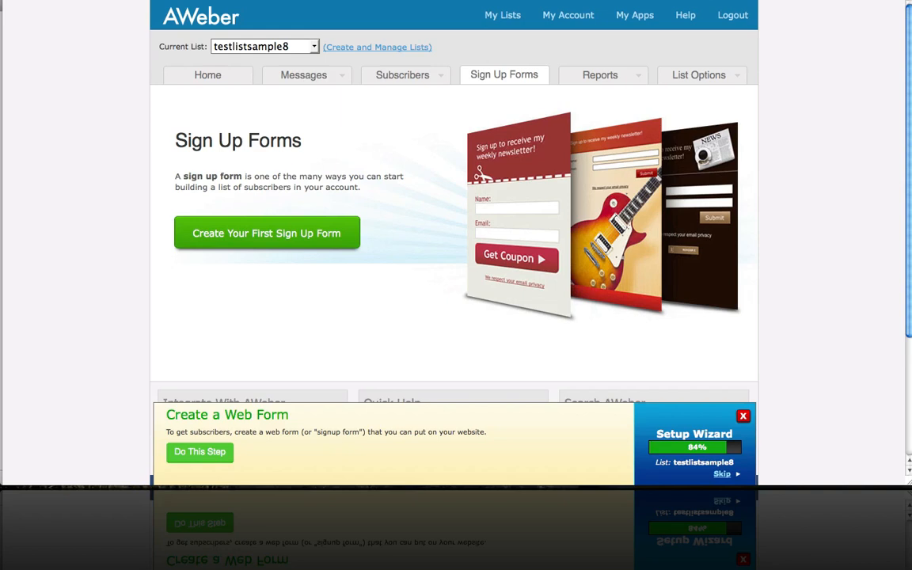
mouse_move(345, 93)
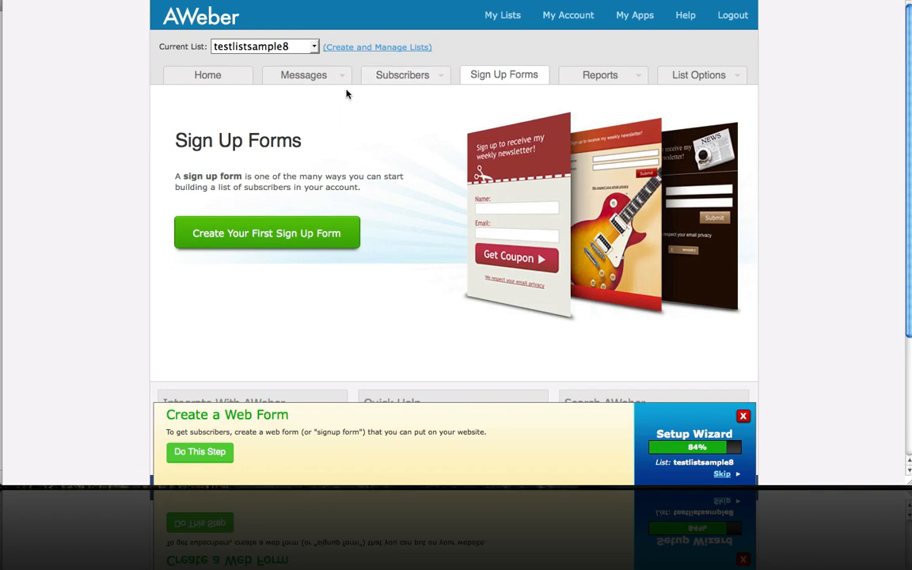
mouse_move(293, 70)
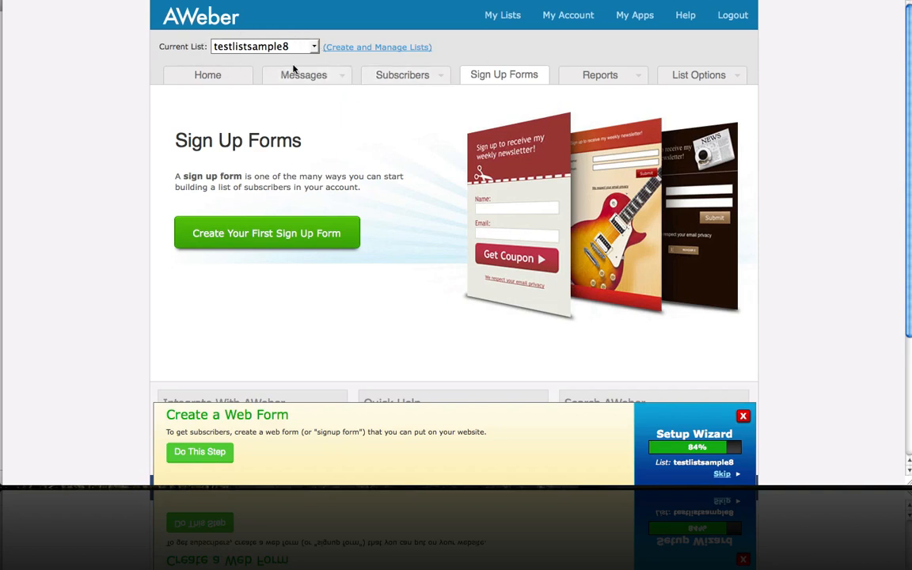
mouse_move(225, 67)
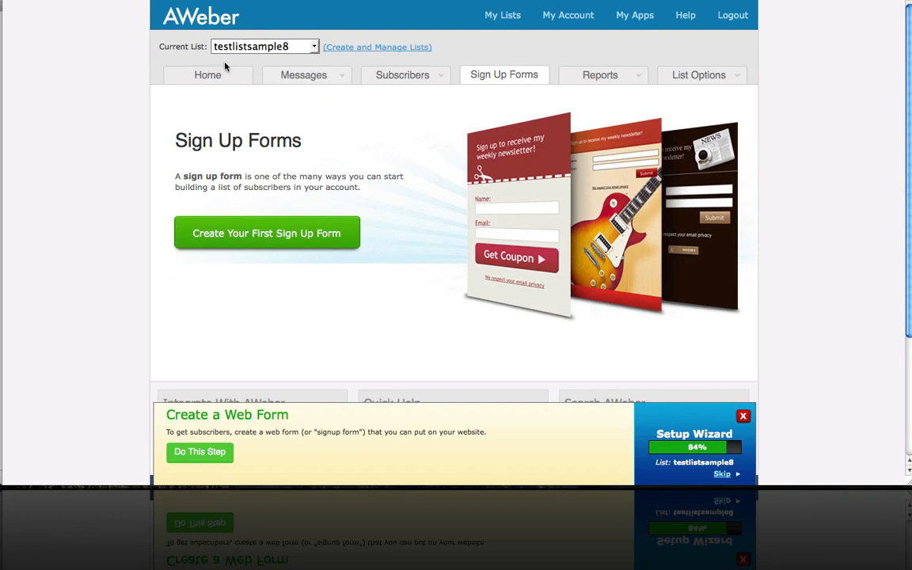
mouse_move(288, 46)
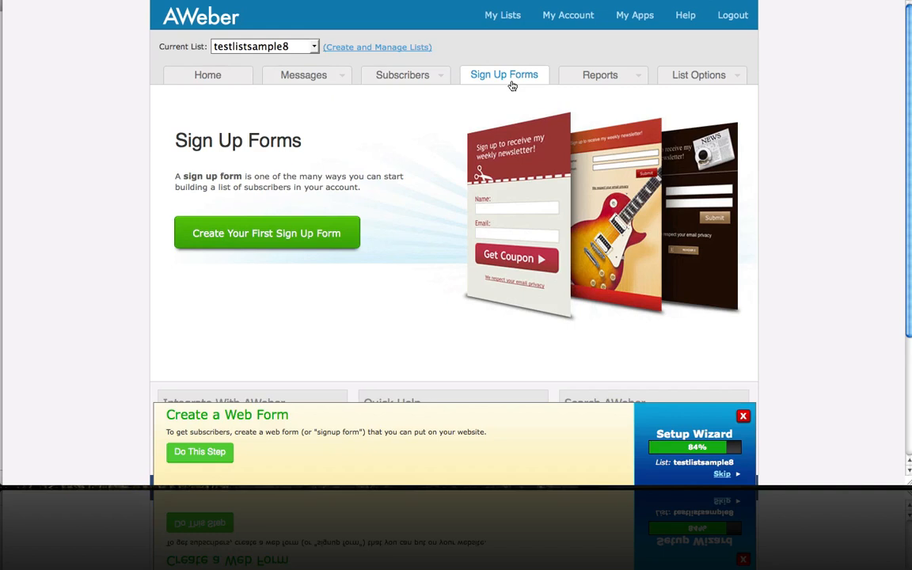
mouse_move(434, 201)
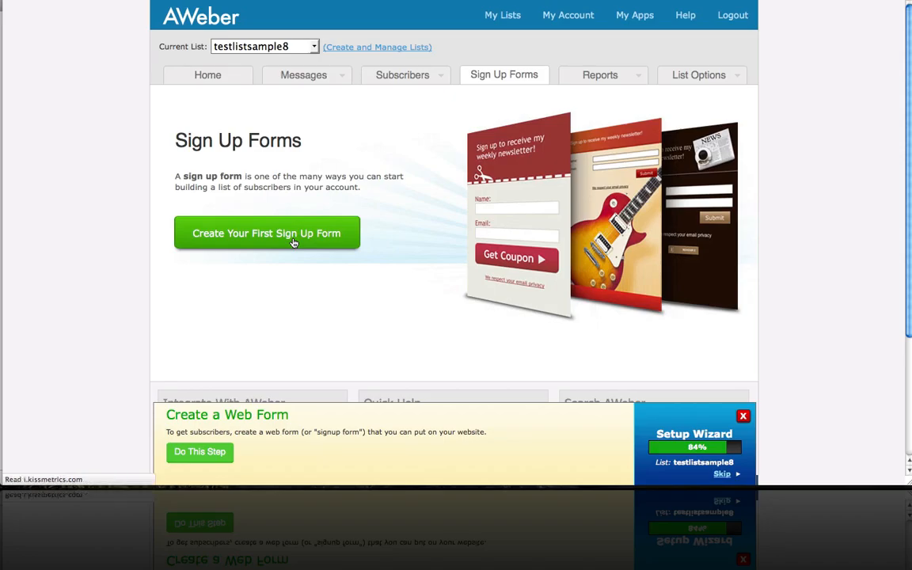
Start the first sign-up form and review the designer's templates and default Name/Email preview
click(266, 233)
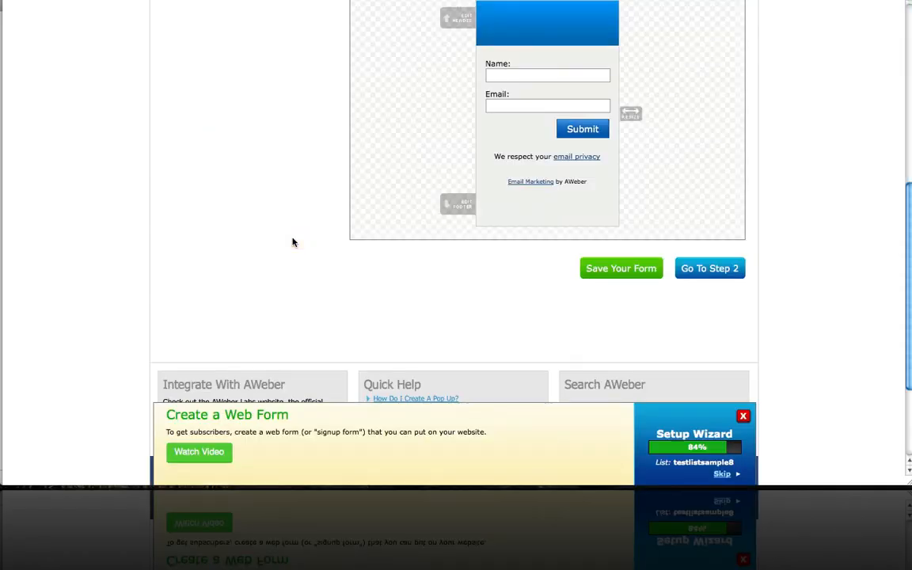
scroll(up, 3)
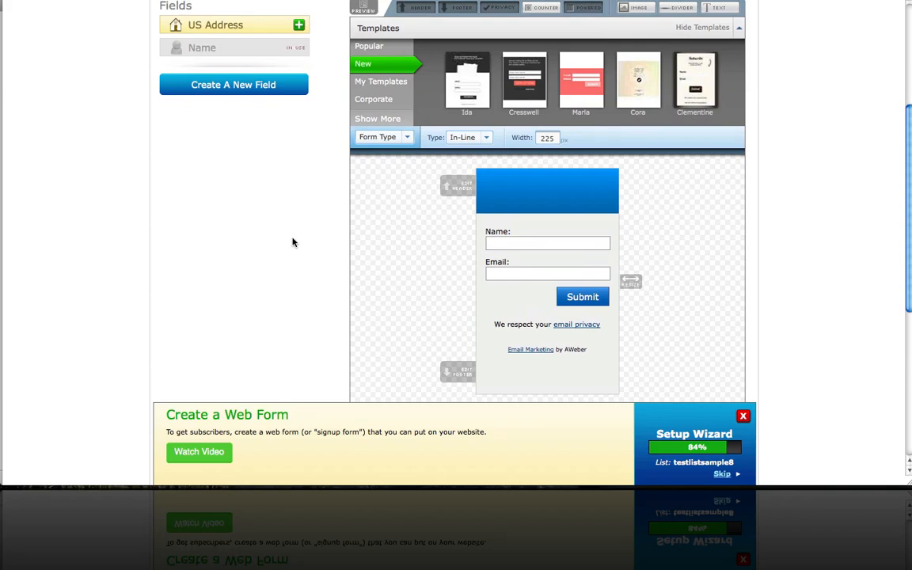
scroll(up, 3)
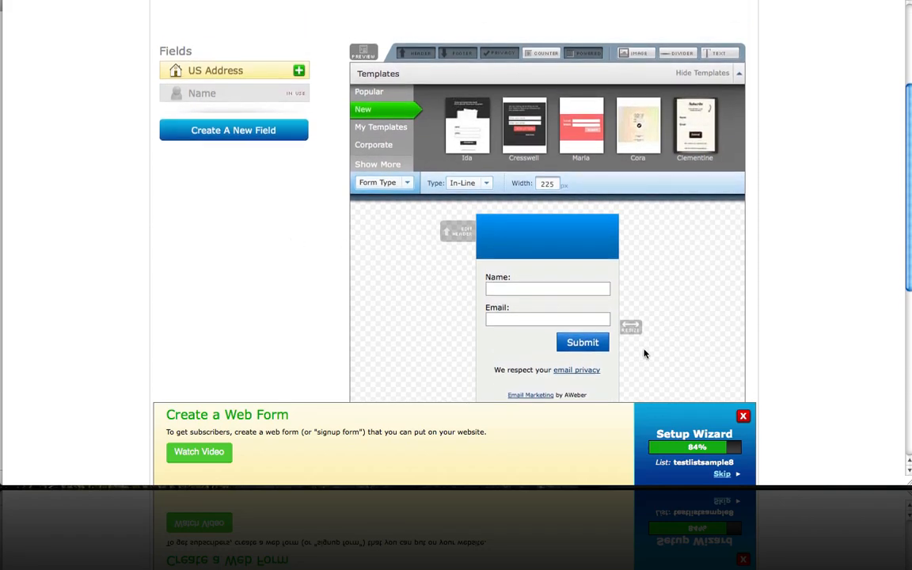
mouse_move(752, 284)
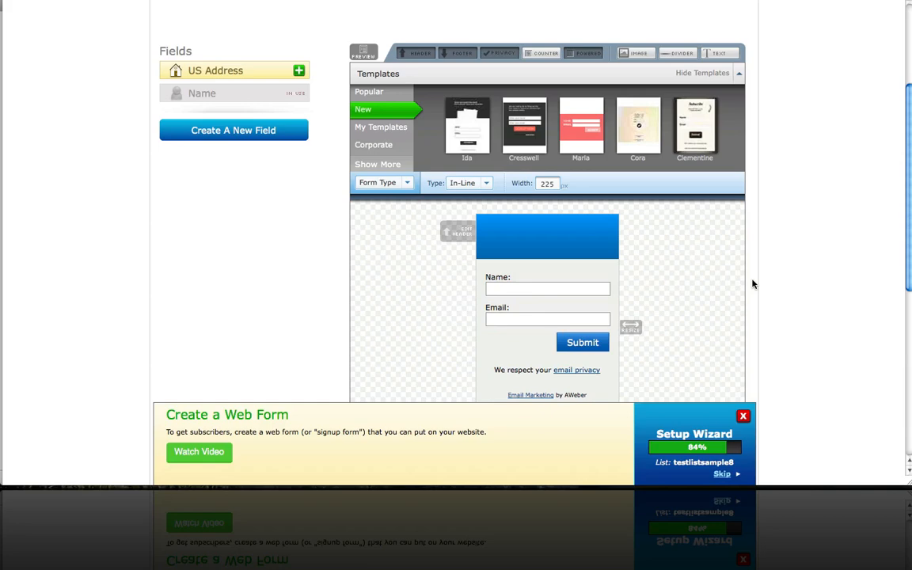
scroll(down, 3)
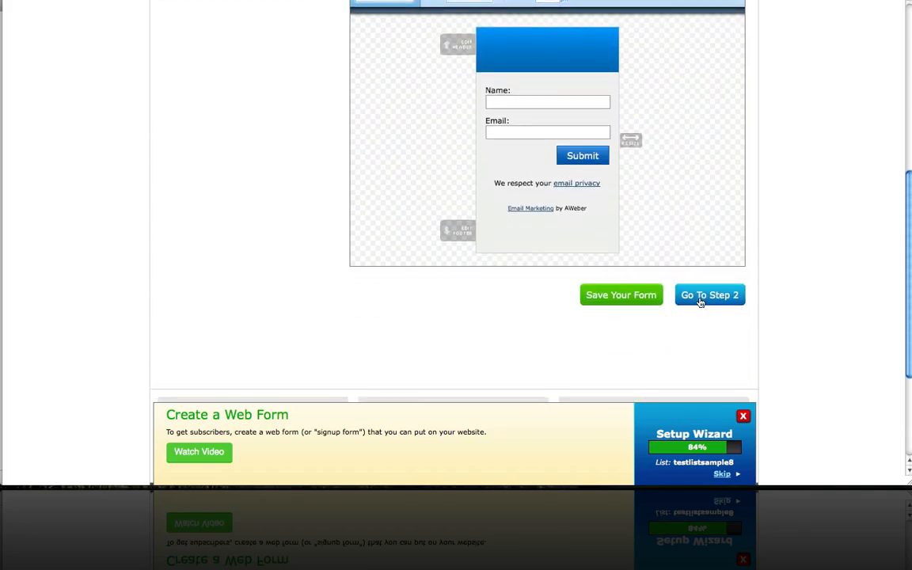
In Step 2, rename the form to 'Sign Up Form' and keep the Basic Version thank-you page
click(709, 295)
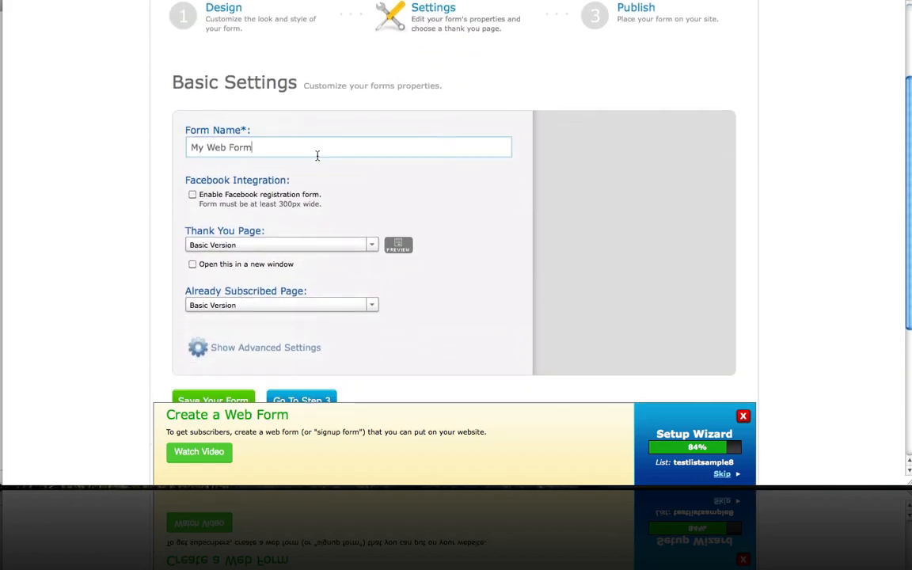
triple_click(348, 147)
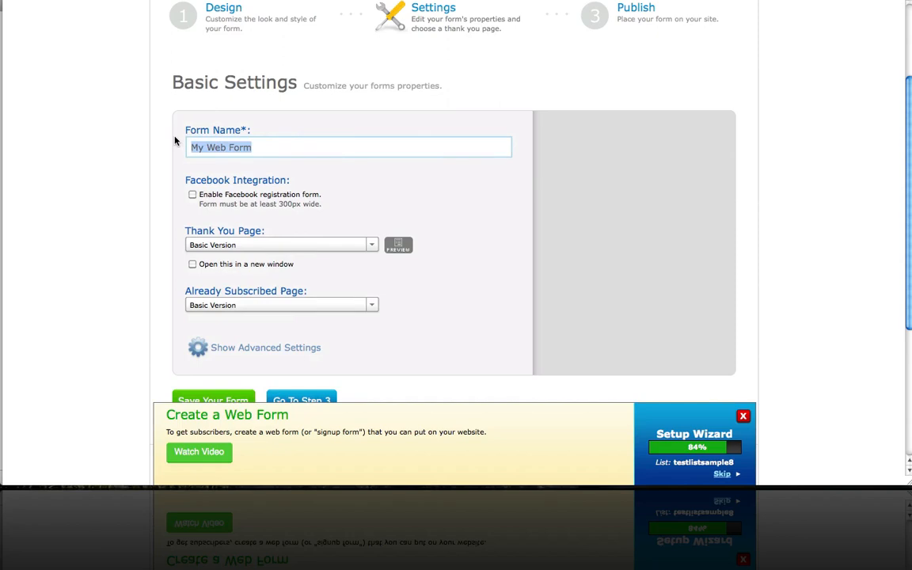
text(Sign Up For)
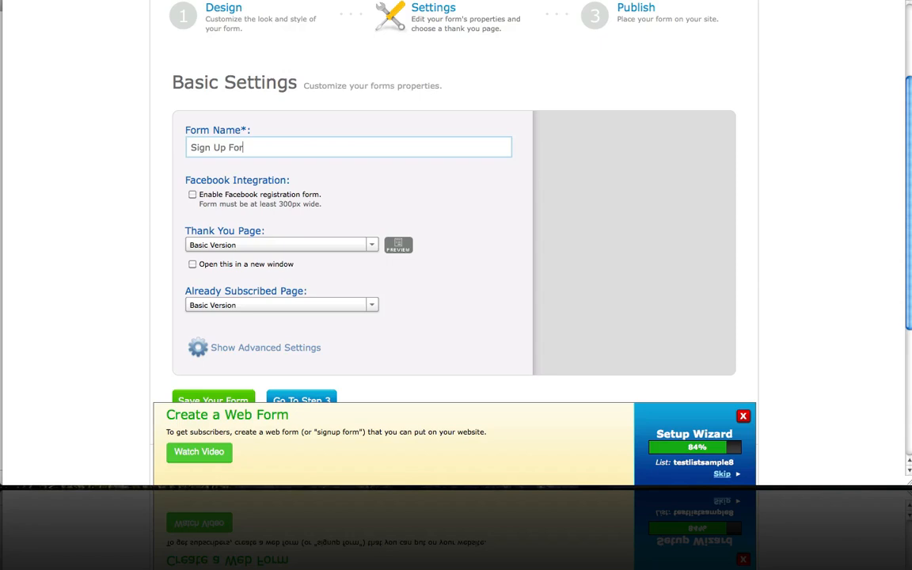
text(m)
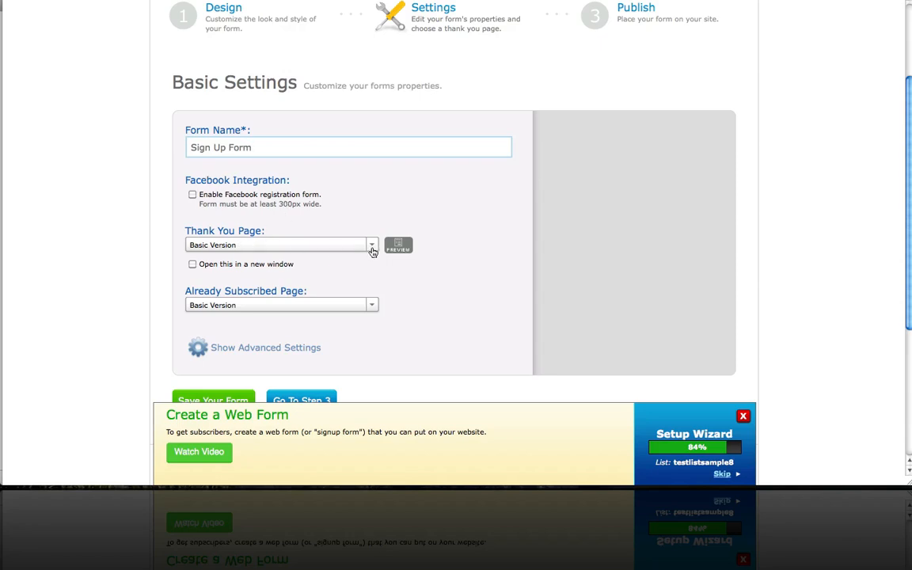
click(370, 244)
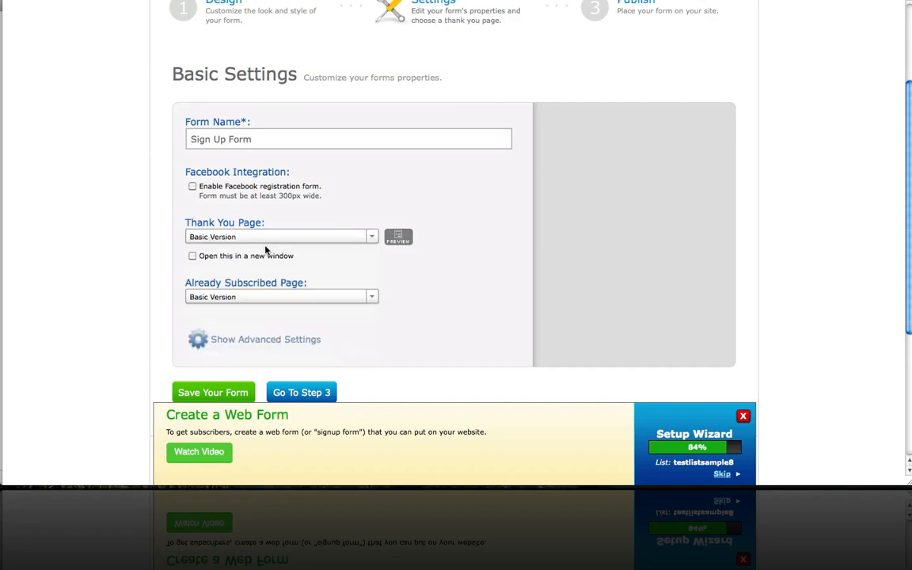
Save the web form and confirm the success message
scroll(up, 3)
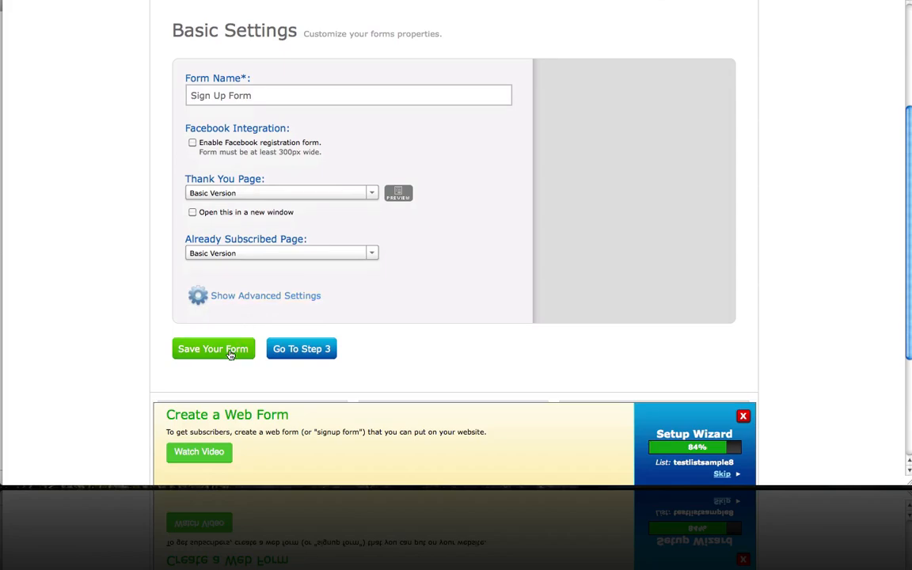
click(212, 349)
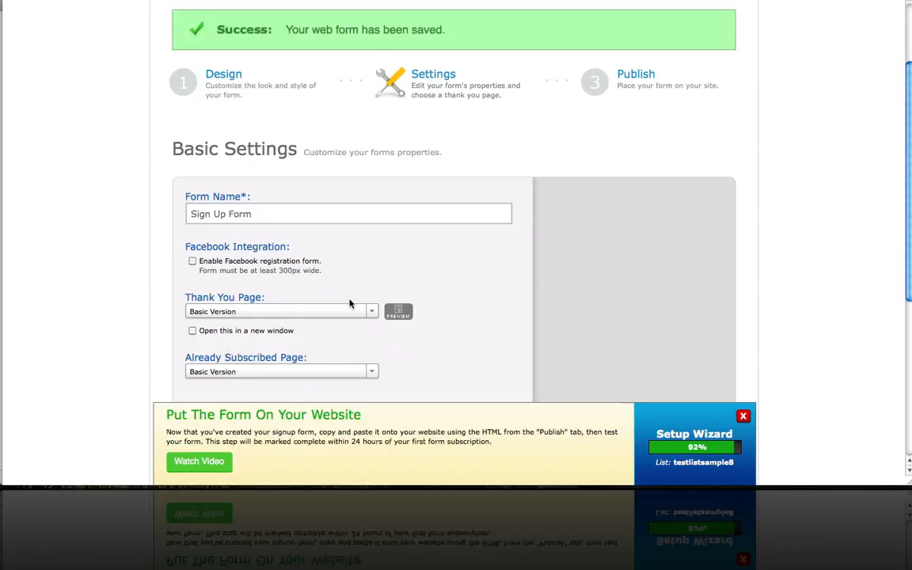
scroll(down, 3)
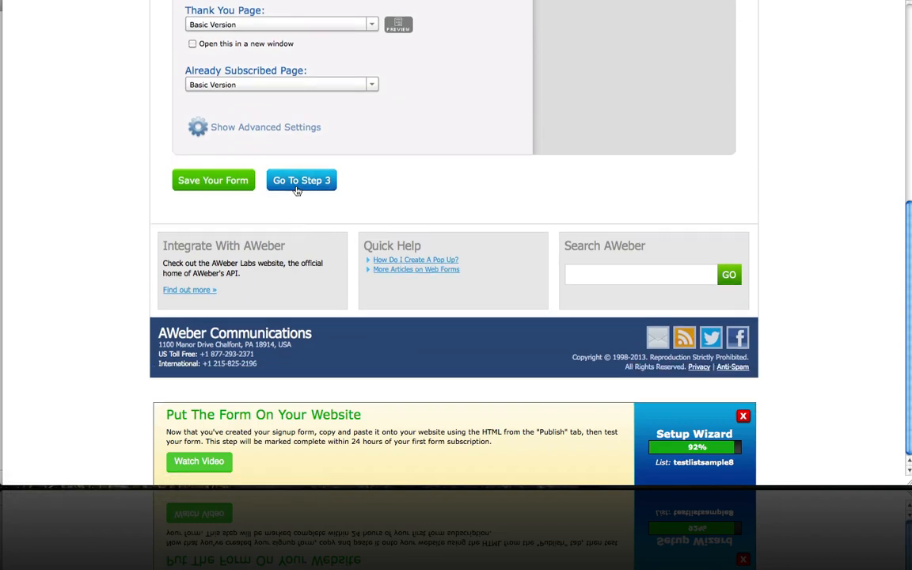
Move to Publish and view the JavaScript snippet for installing the form yourself
click(301, 180)
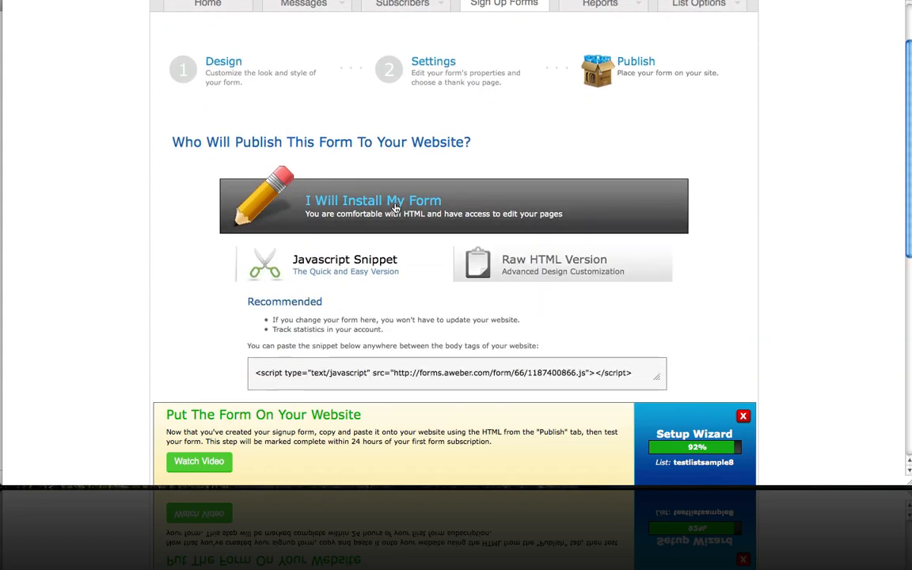
scroll(down, 3)
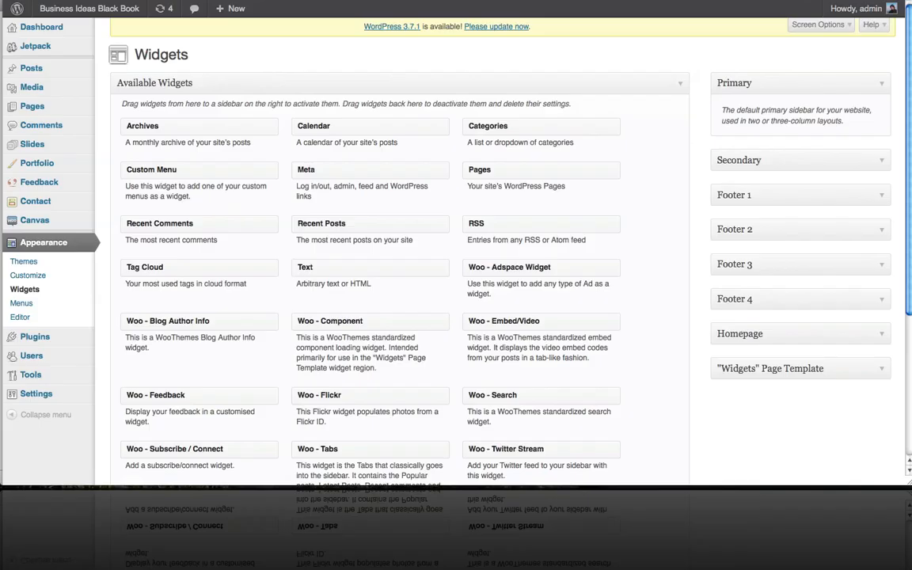
mouse_move(816, 133)
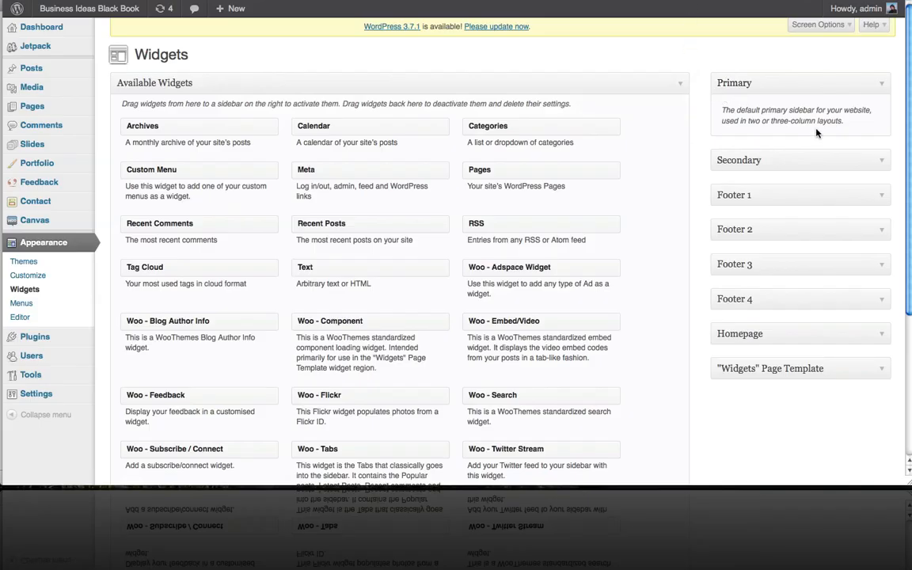
mouse_move(643, 133)
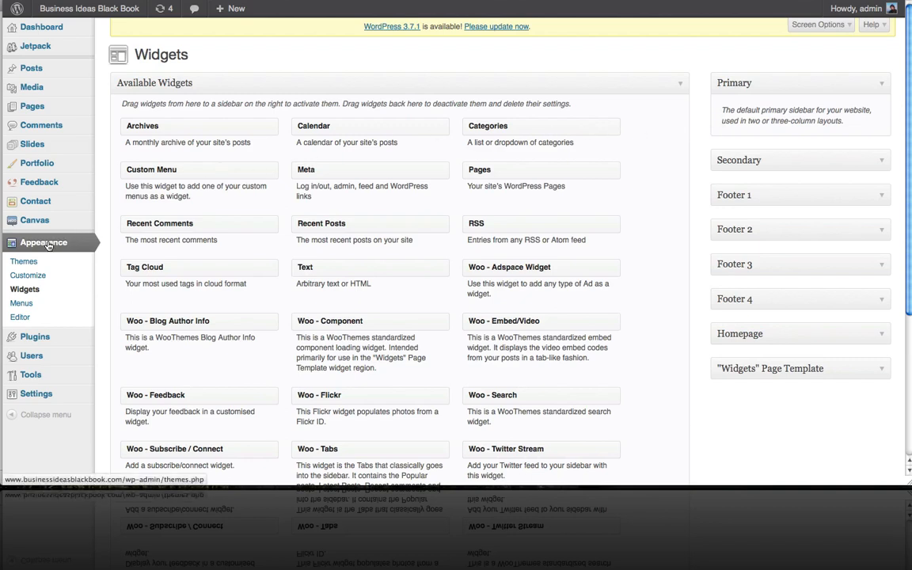
mouse_move(782, 110)
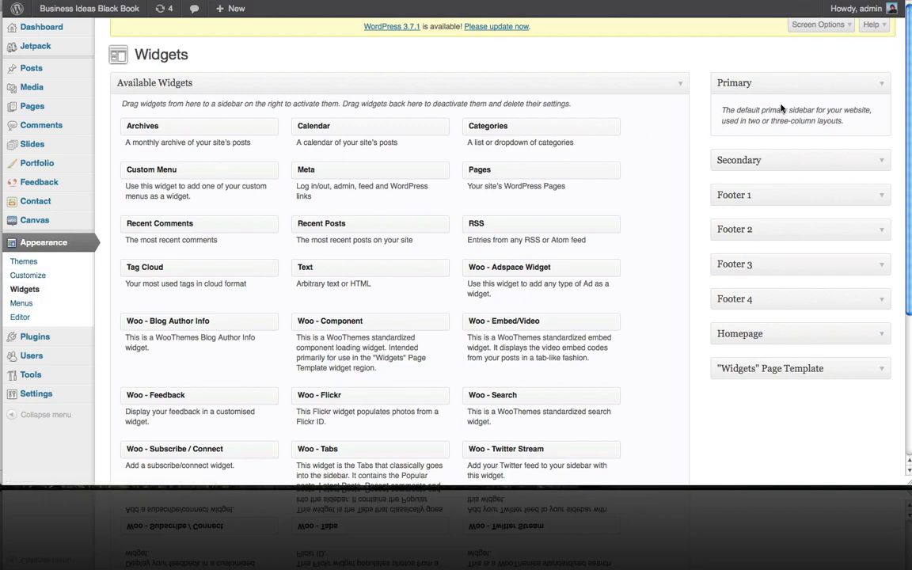
mouse_move(772, 79)
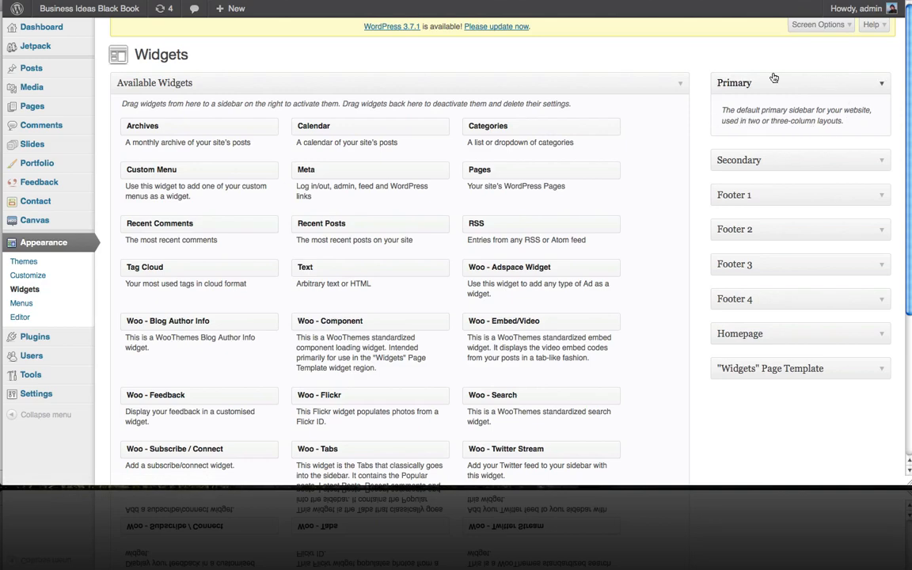
mouse_move(541, 164)
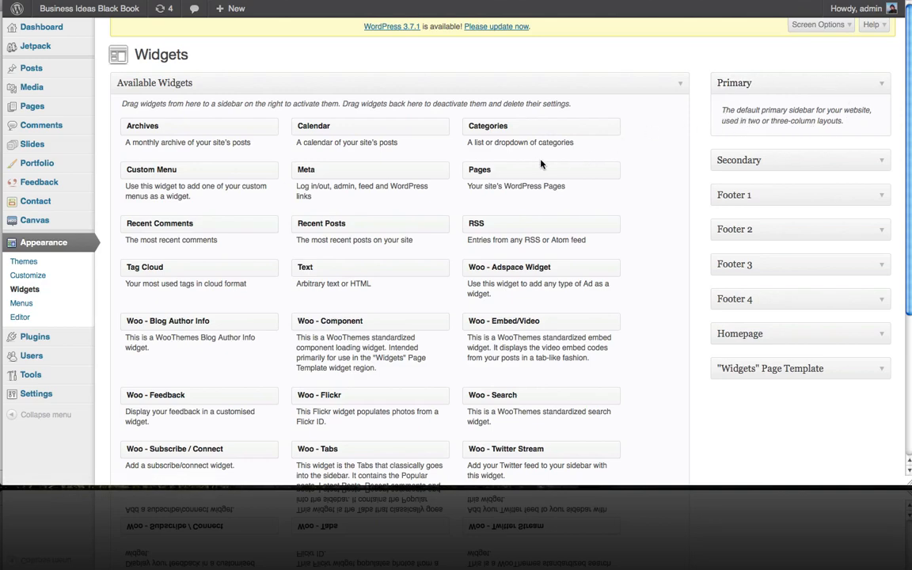
Review the Widgets screen with the empty Text widget in the Primary sidebar
scroll(down, 3)
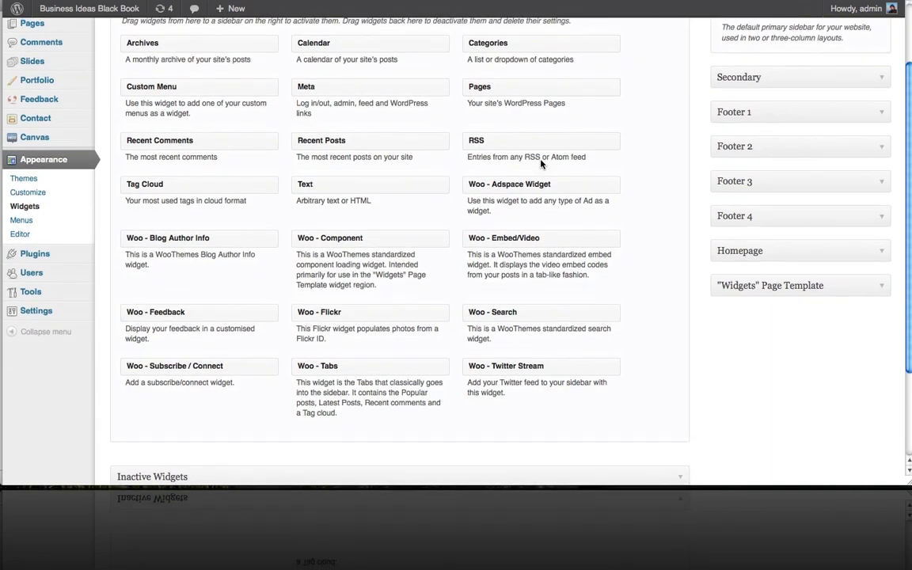
scroll(up, 3)
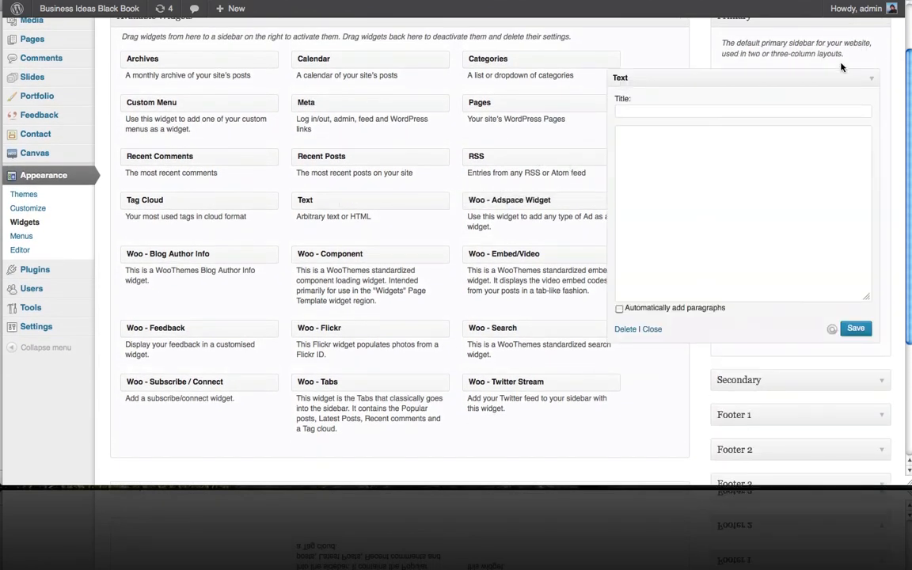
Paste the AWeber script snippet (forms.aweber.com/form/66/1187400866.js) into the Text widget and save it
scroll(up, 3)
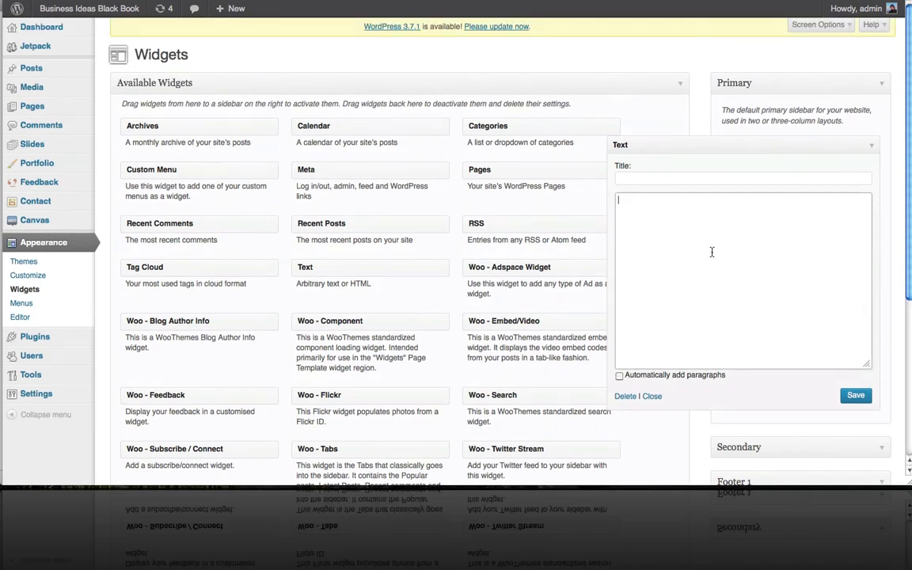
text(<script type="text/javascript" src="http://forms.aweber.com/form/66/1187400866.js"></script>)
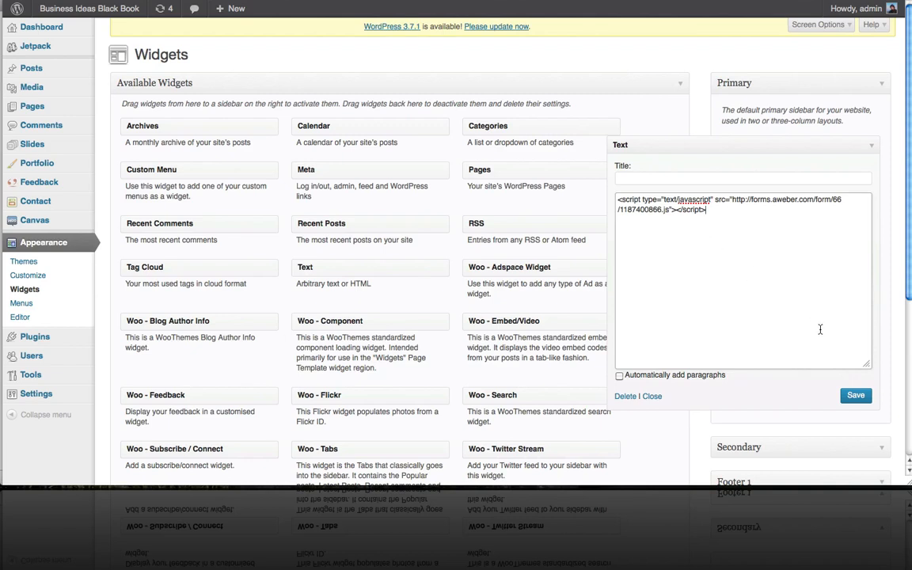
mouse_move(756, 247)
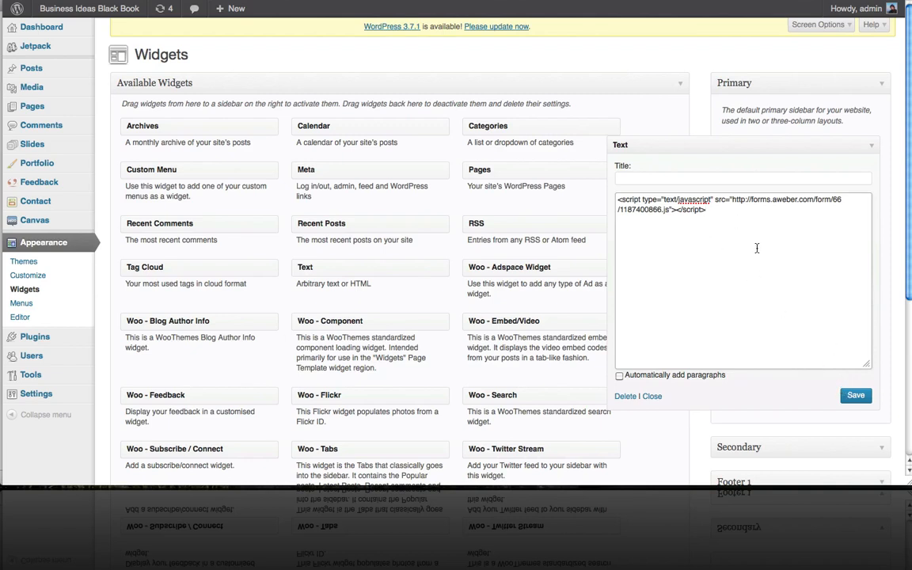
click(855, 396)
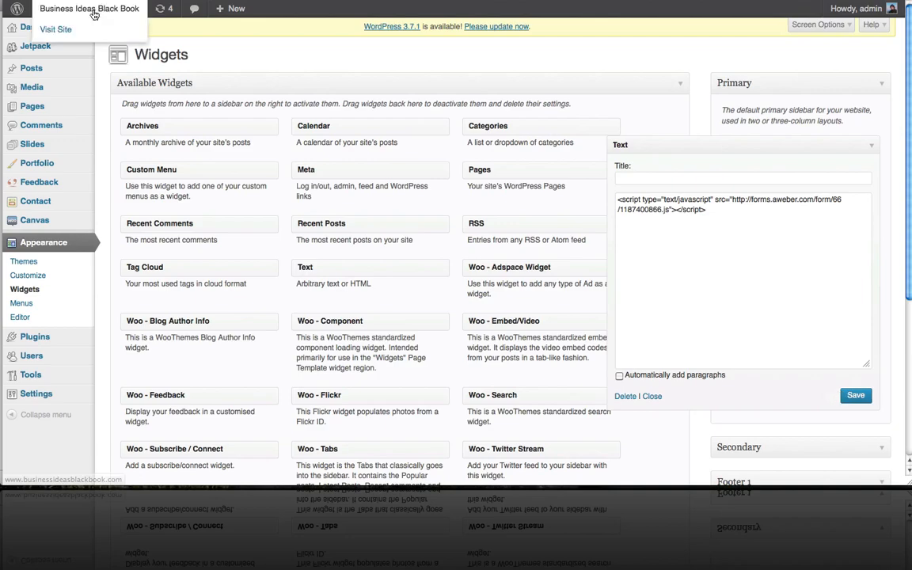
Visit the live site to see the Name/Email signup form in the sidebar
click(56, 29)
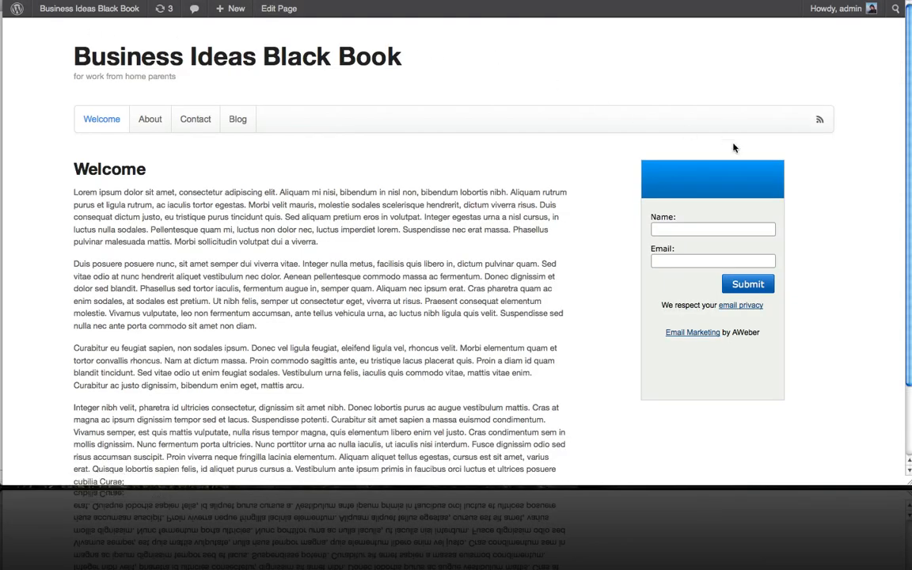
mouse_move(814, 247)
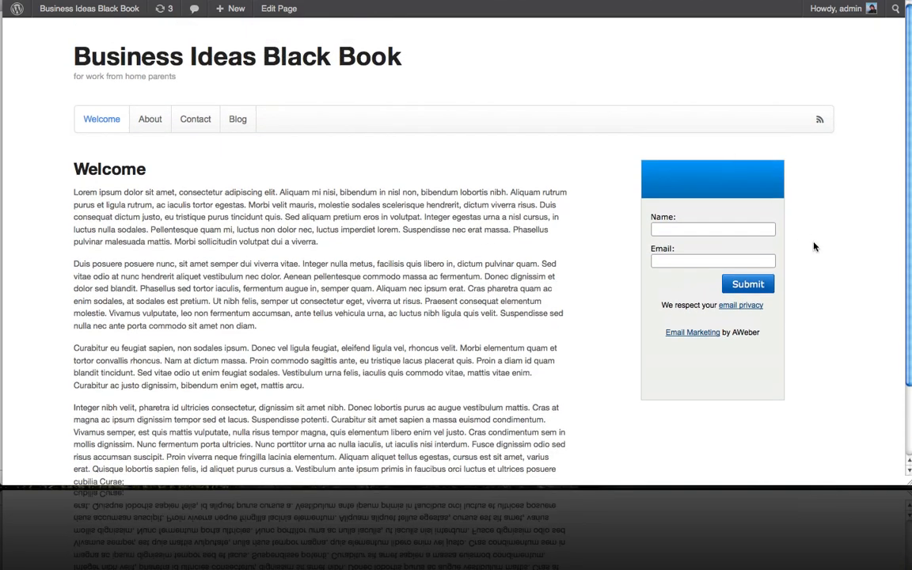
mouse_move(693, 380)
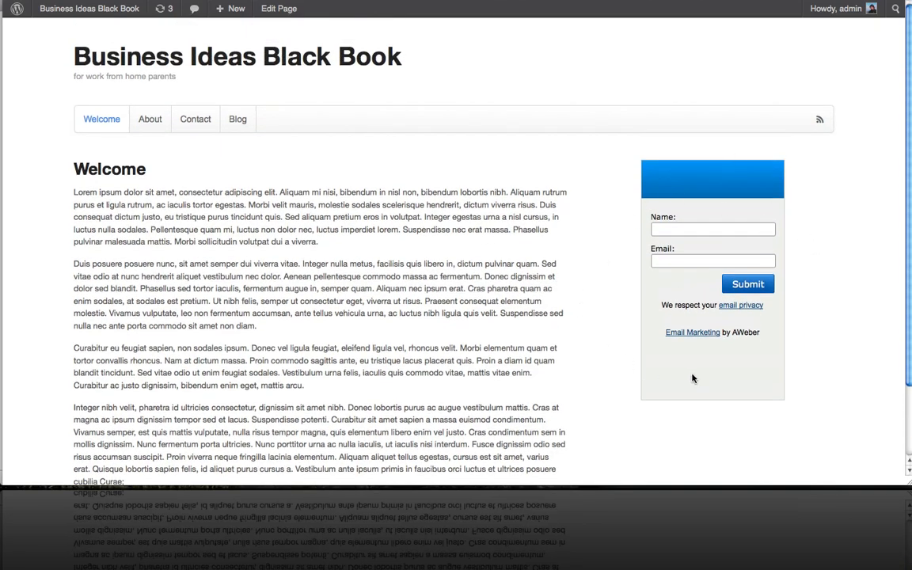
mouse_move(665, 177)
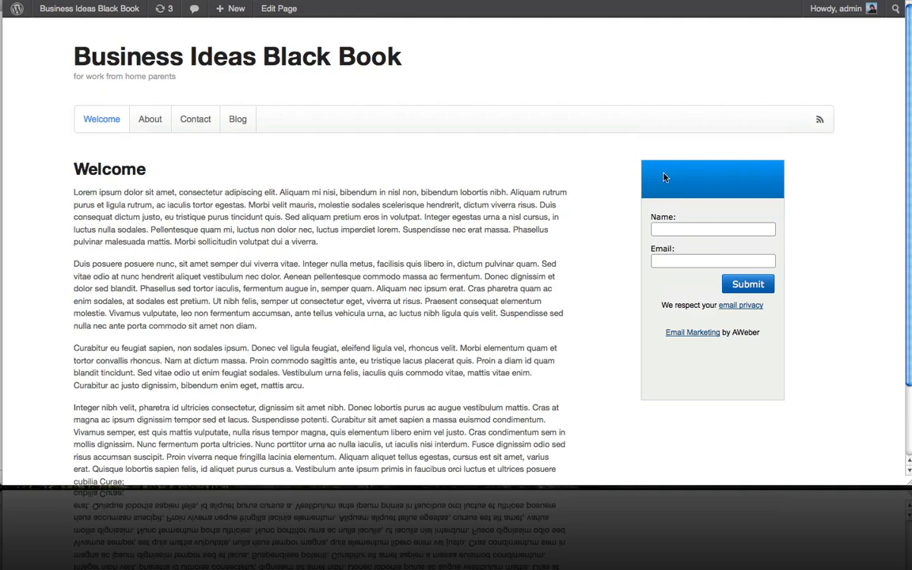
mouse_move(826, 266)
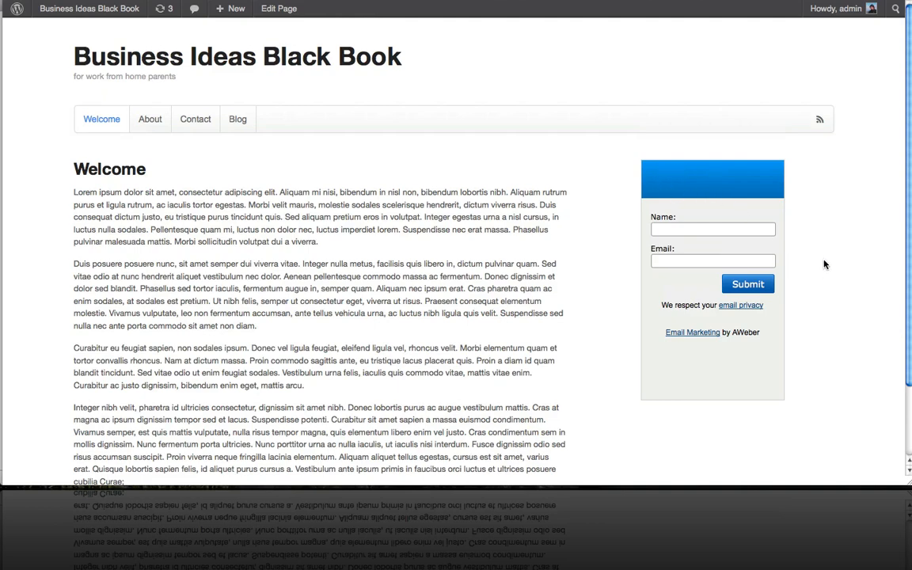